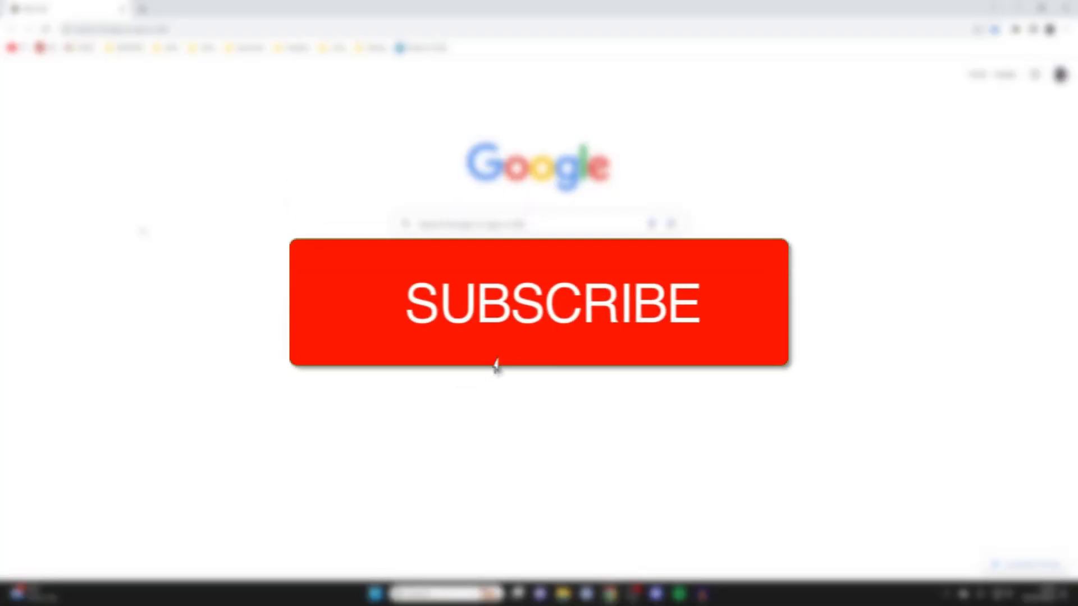
Preview the grey and pink colour themes in Customise Chrome, then return to Default Chrome
click(540, 303)
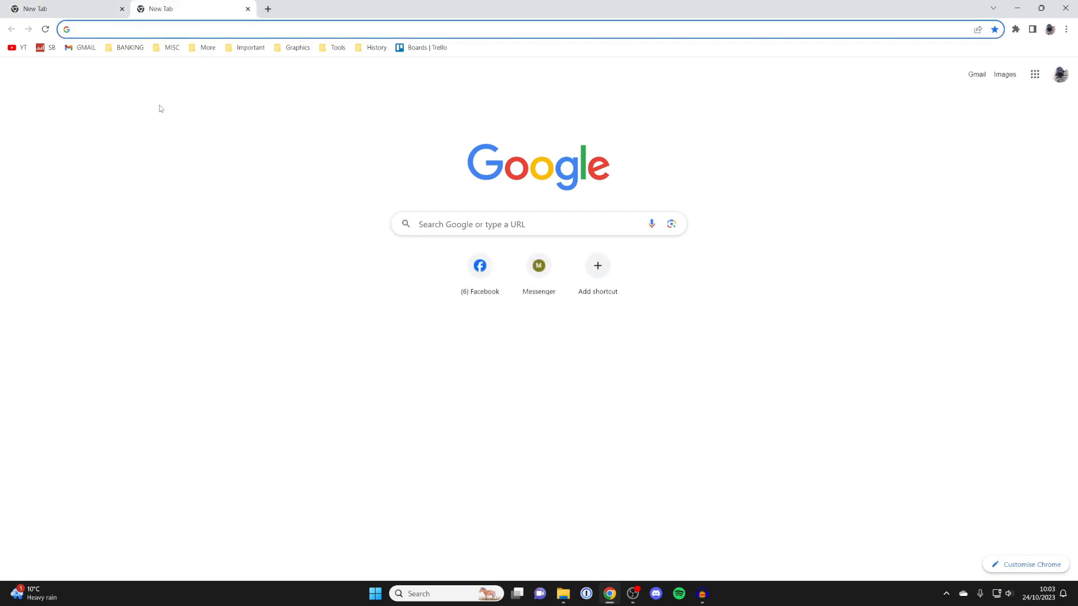
mouse_move(726, 397)
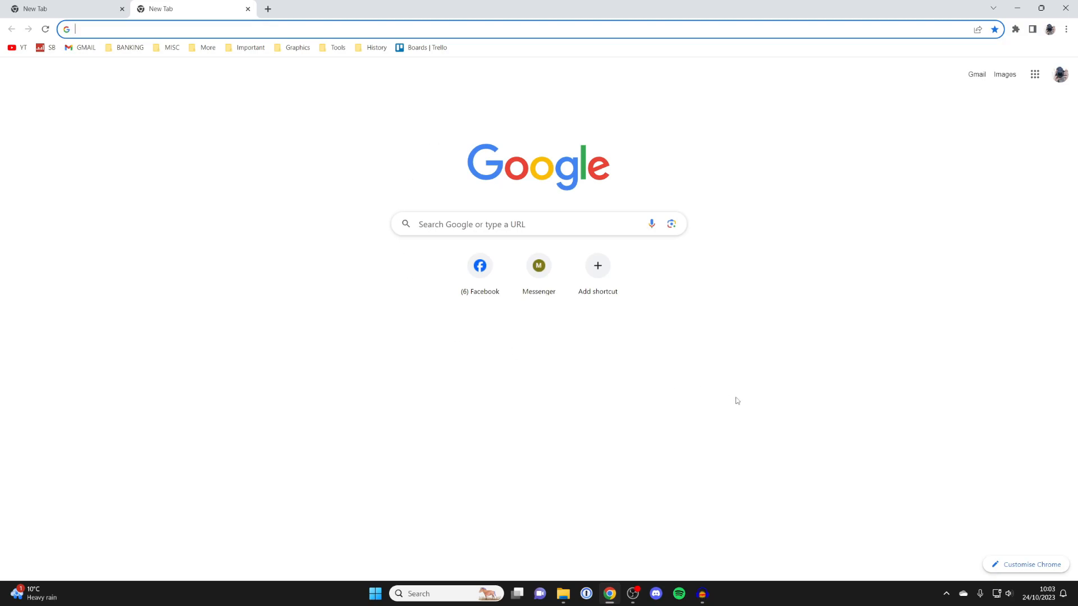
click(1029, 564)
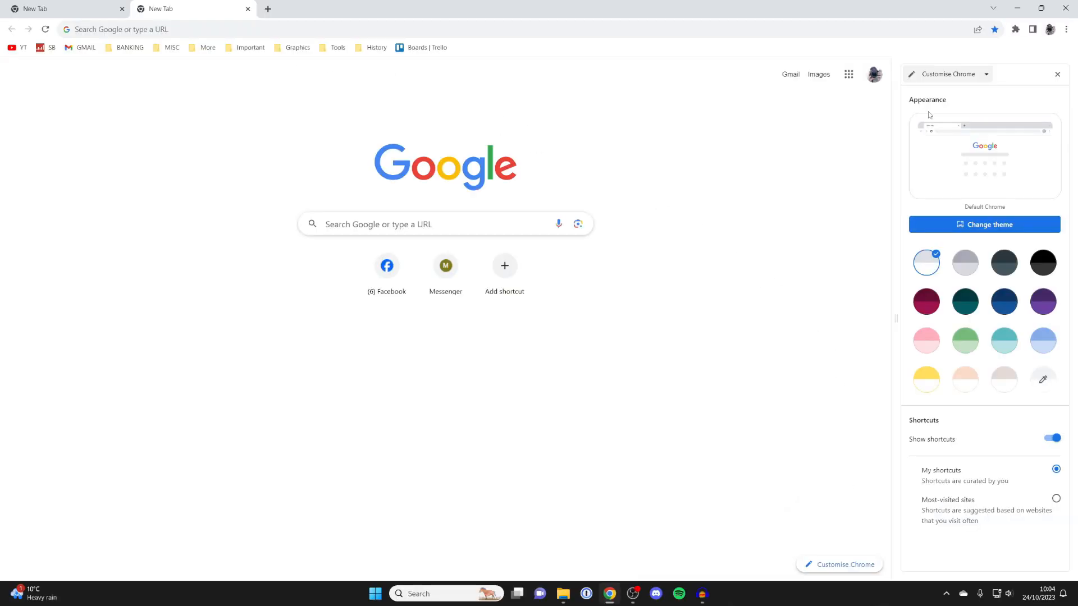
mouse_move(940, 187)
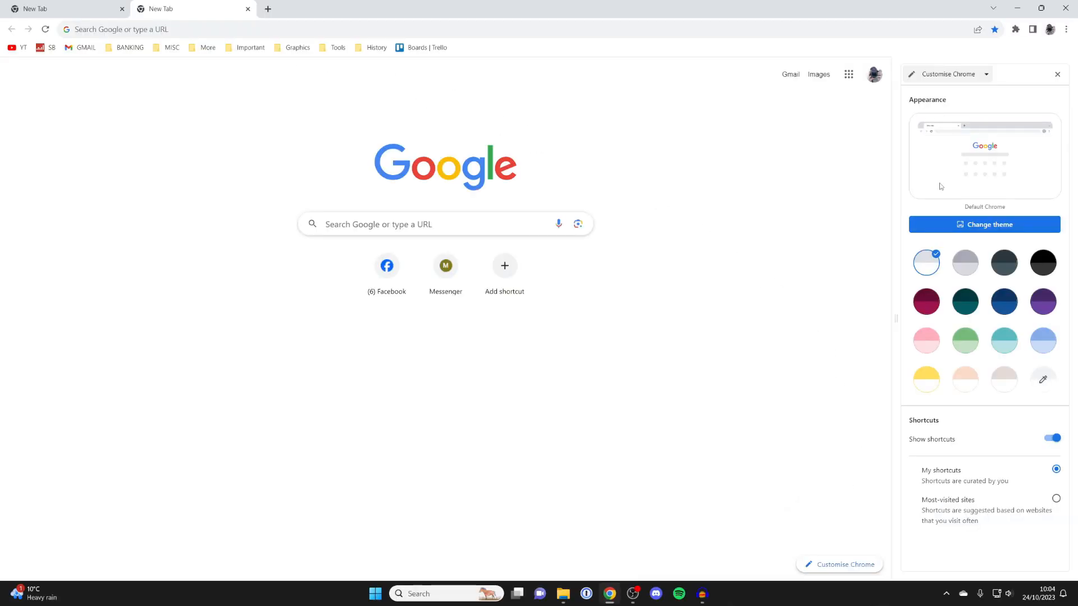
mouse_move(1000, 214)
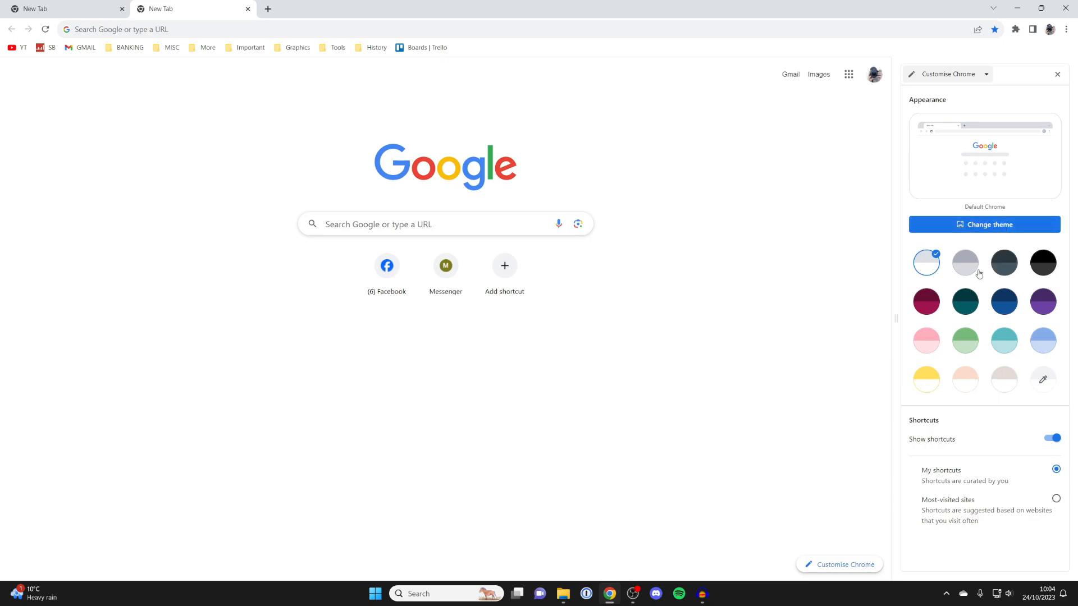
mouse_move(916, 278)
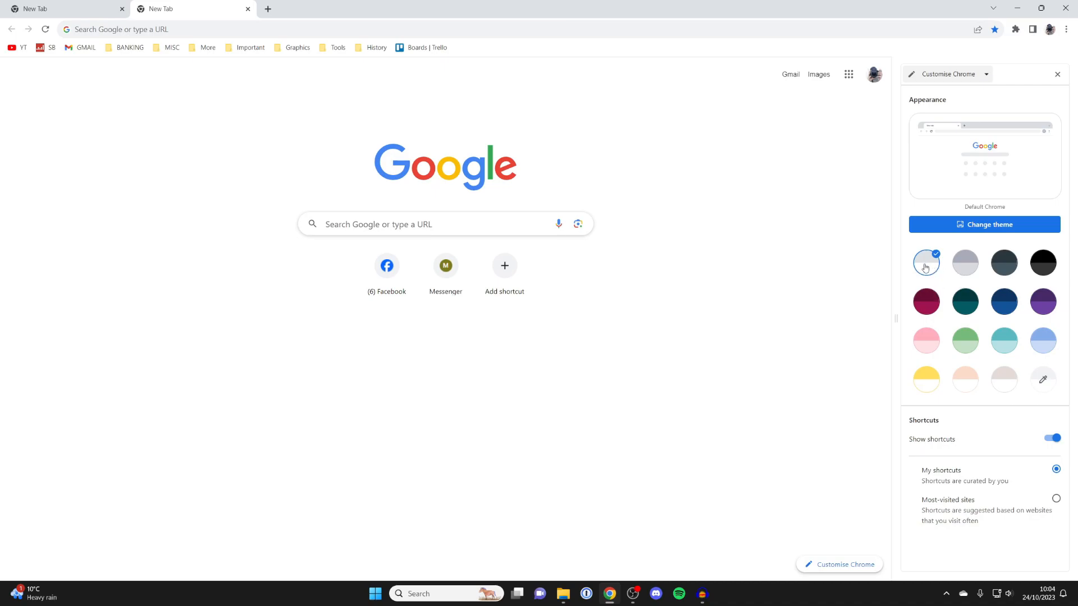
click(964, 263)
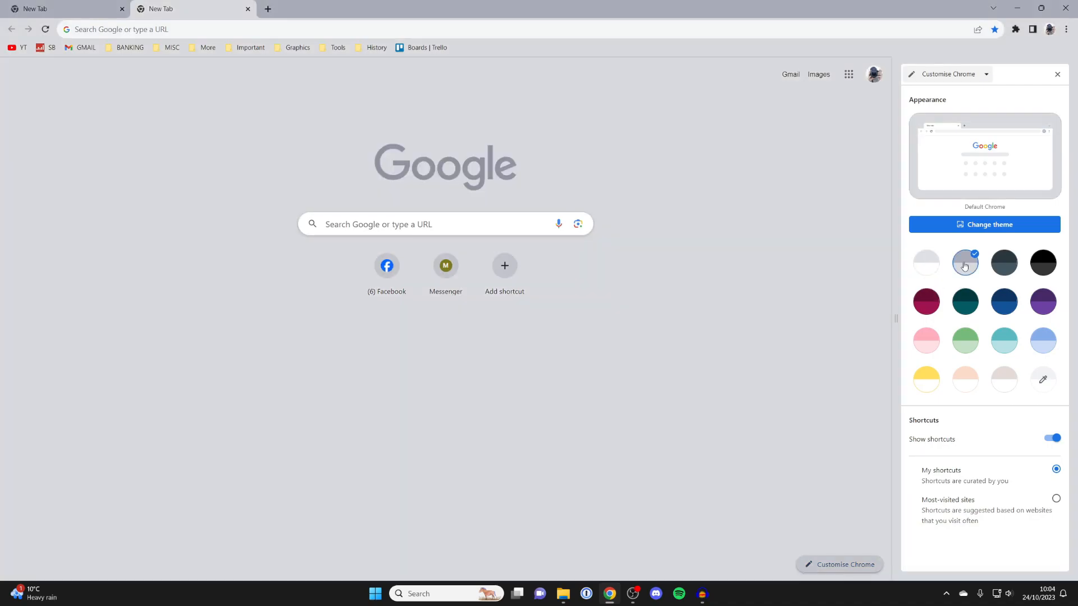
click(925, 340)
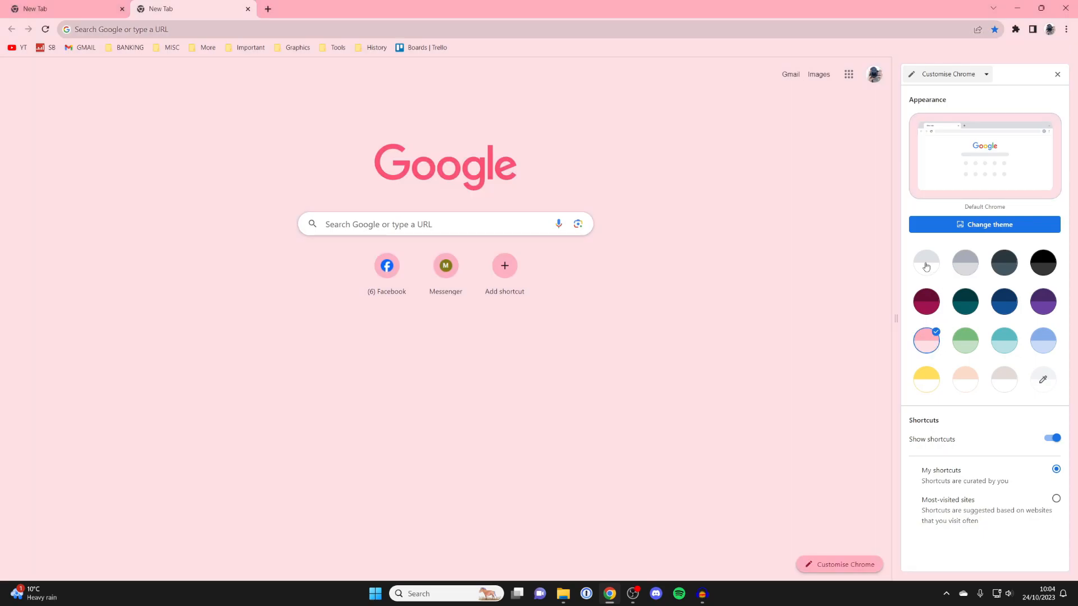
click(926, 262)
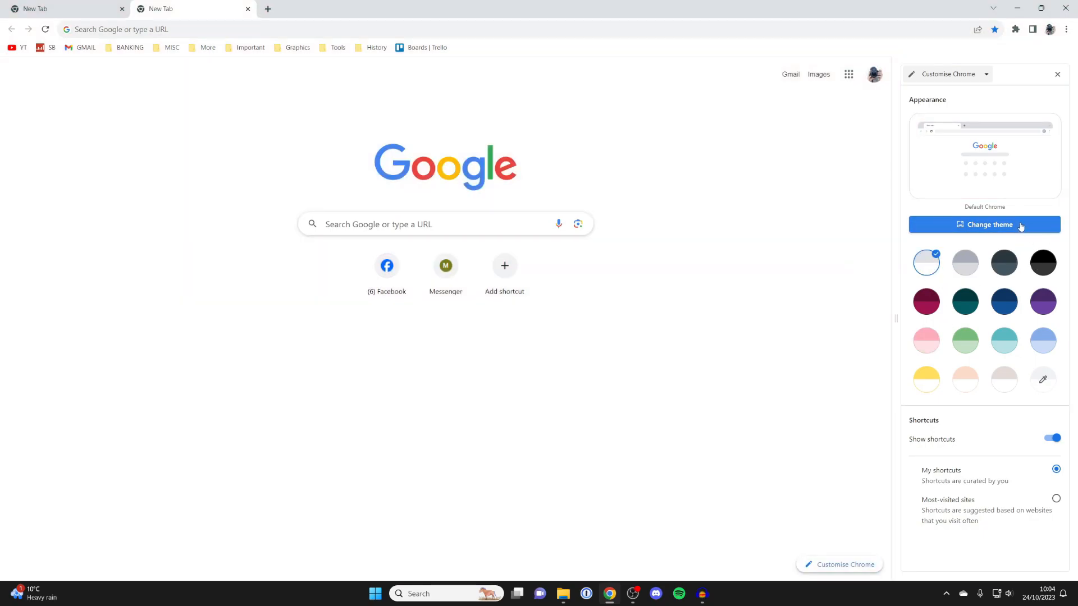
Browse the Latino and Black Artists Collections and apply the first star-figures artwork
click(984, 224)
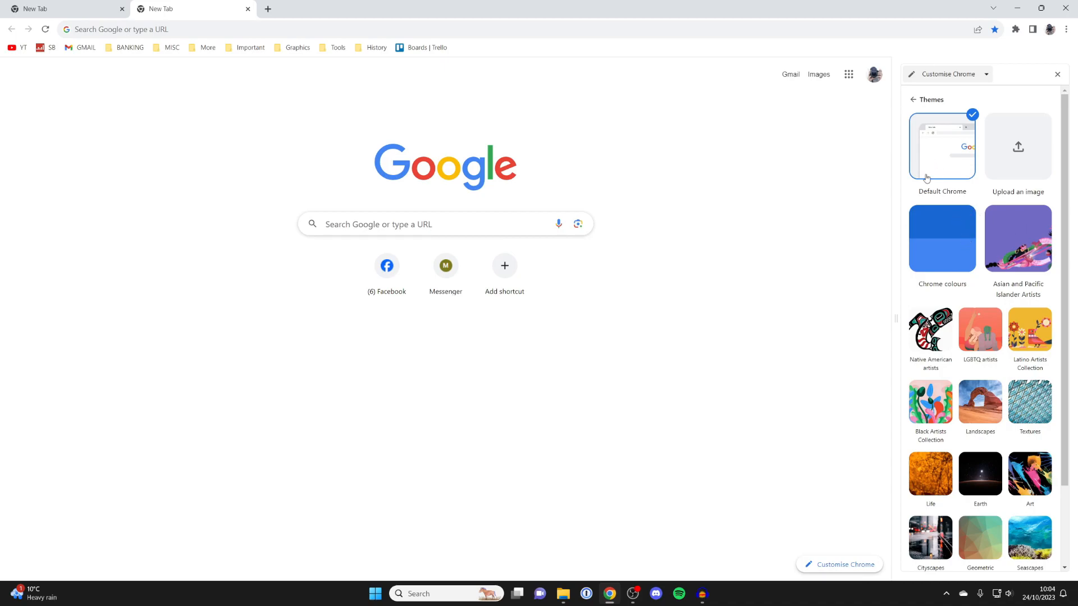
mouse_move(943, 181)
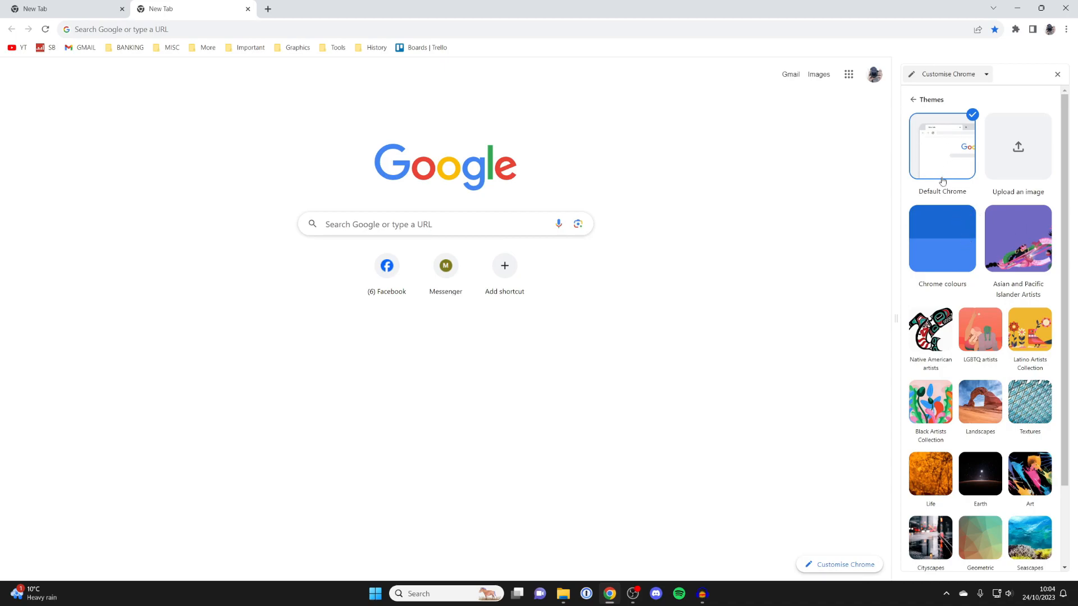
click(1029, 333)
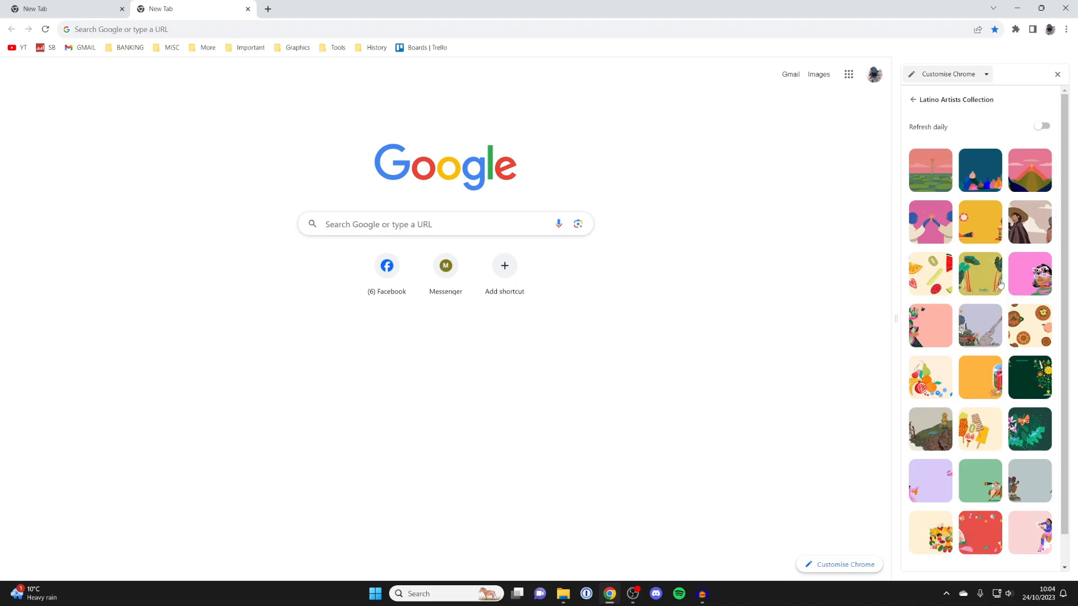
click(915, 101)
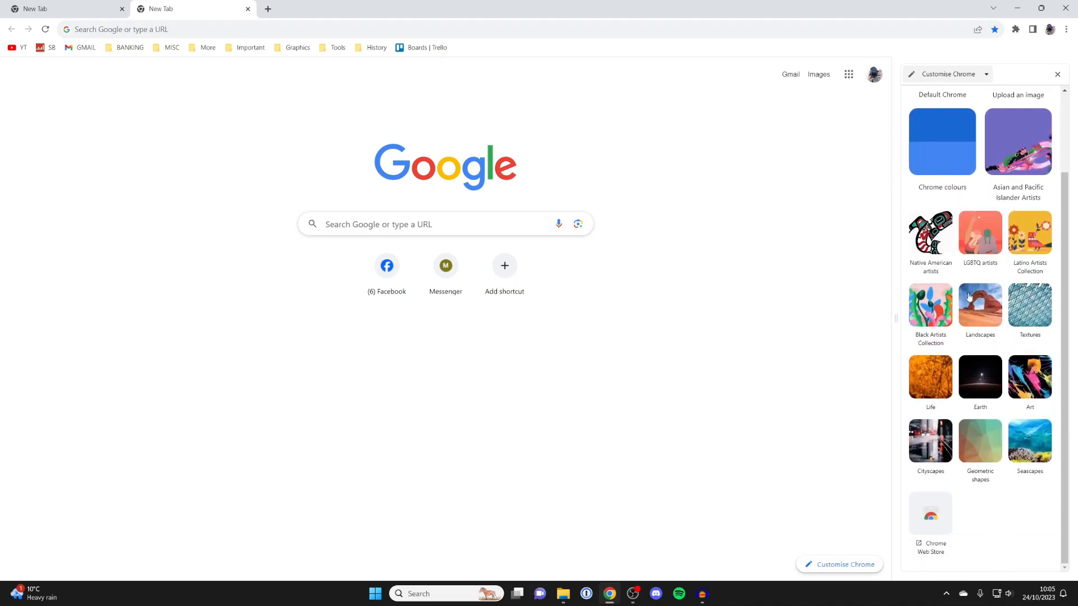
click(929, 310)
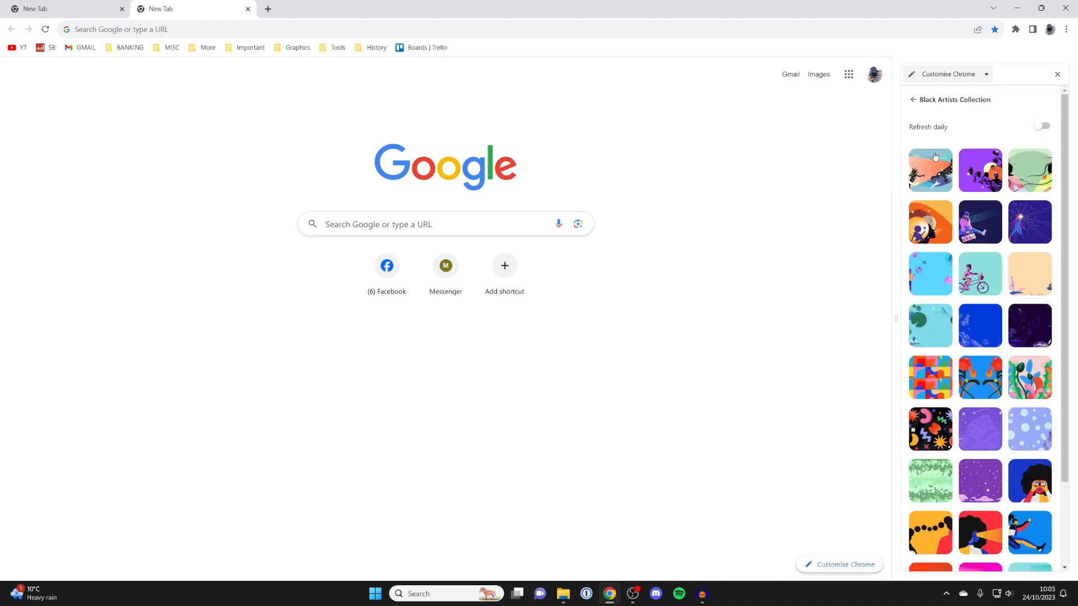
click(929, 170)
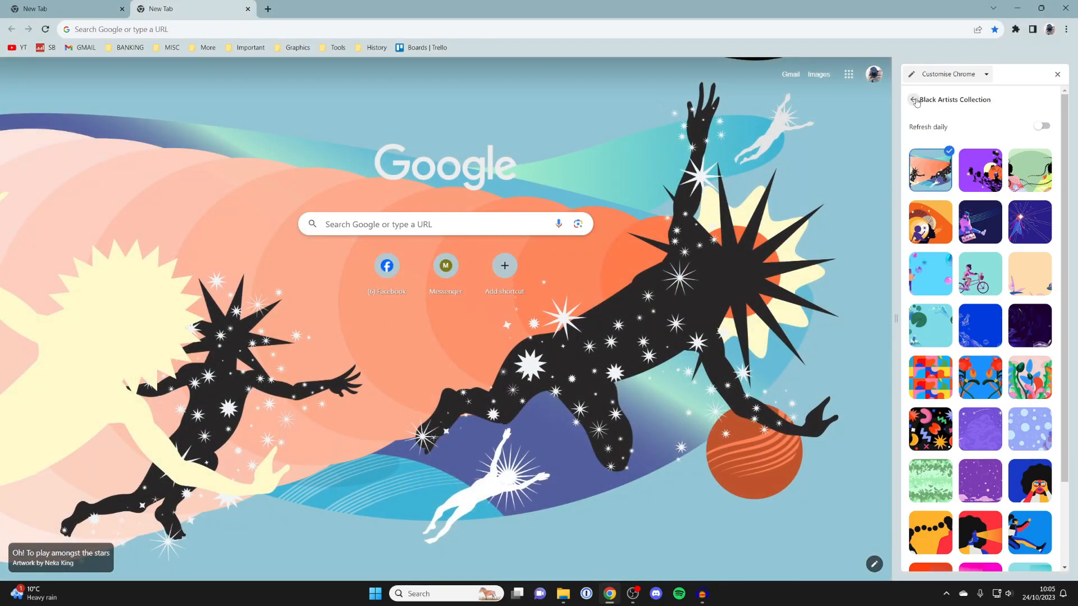
click(915, 100)
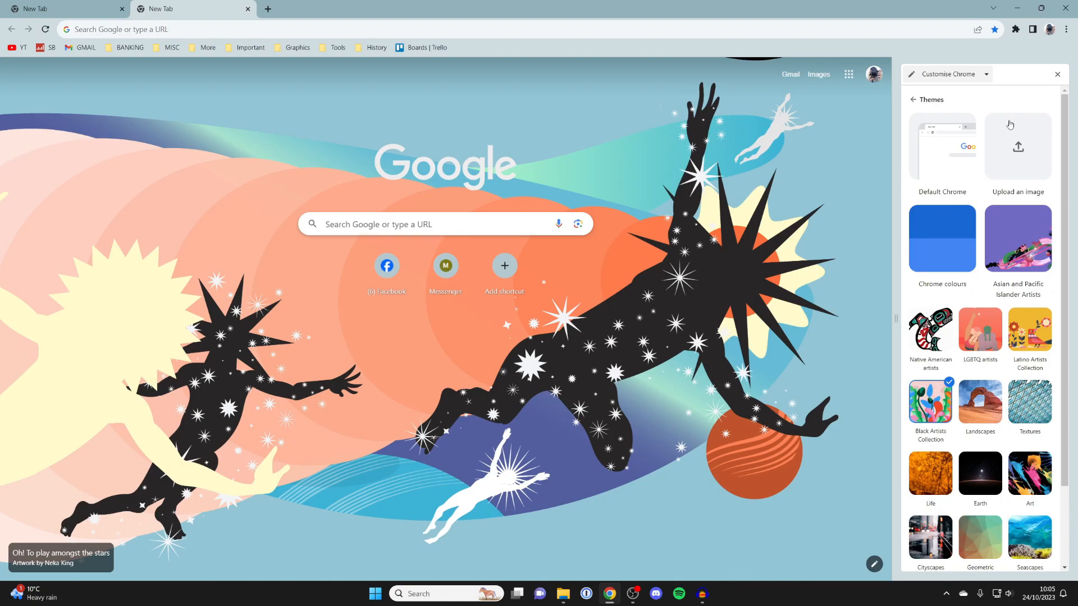
scroll(down, 3)
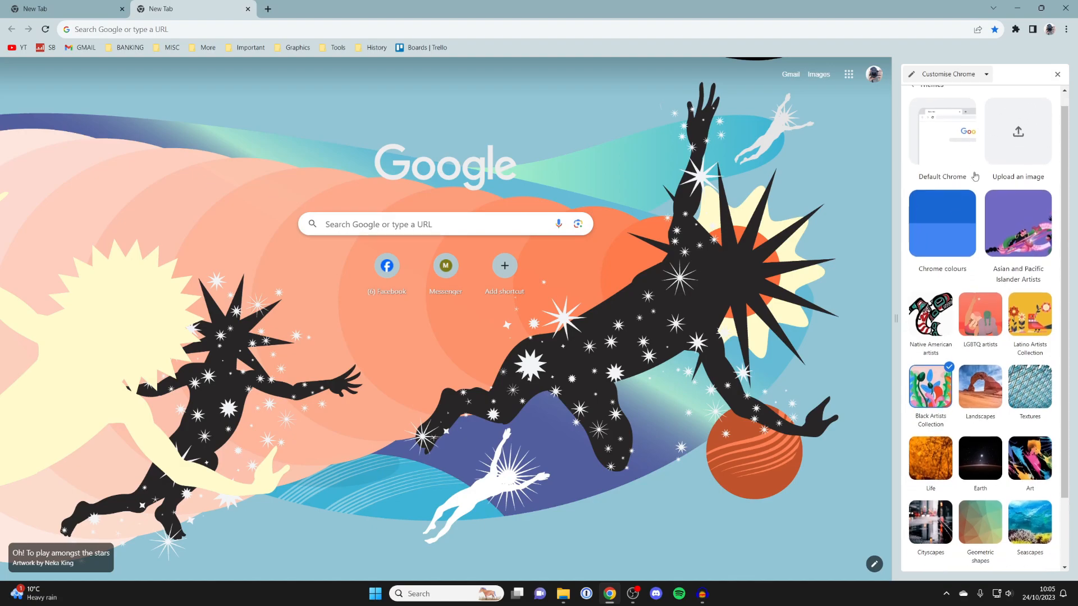
Upload 'blank background v2.jpg' as the new tab background and close the side panel
click(1018, 136)
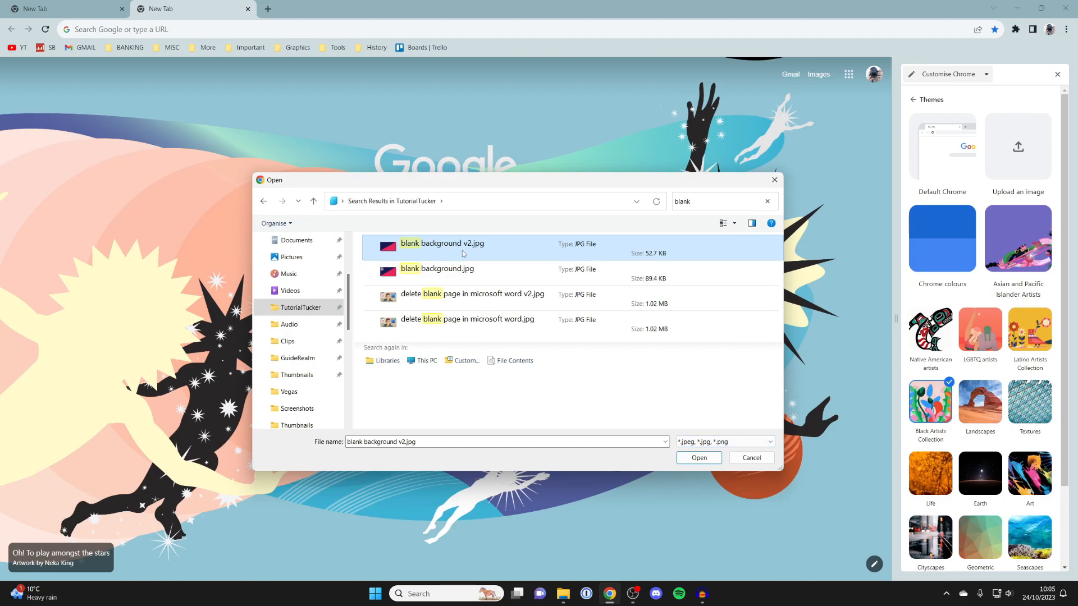
mouse_move(711, 471)
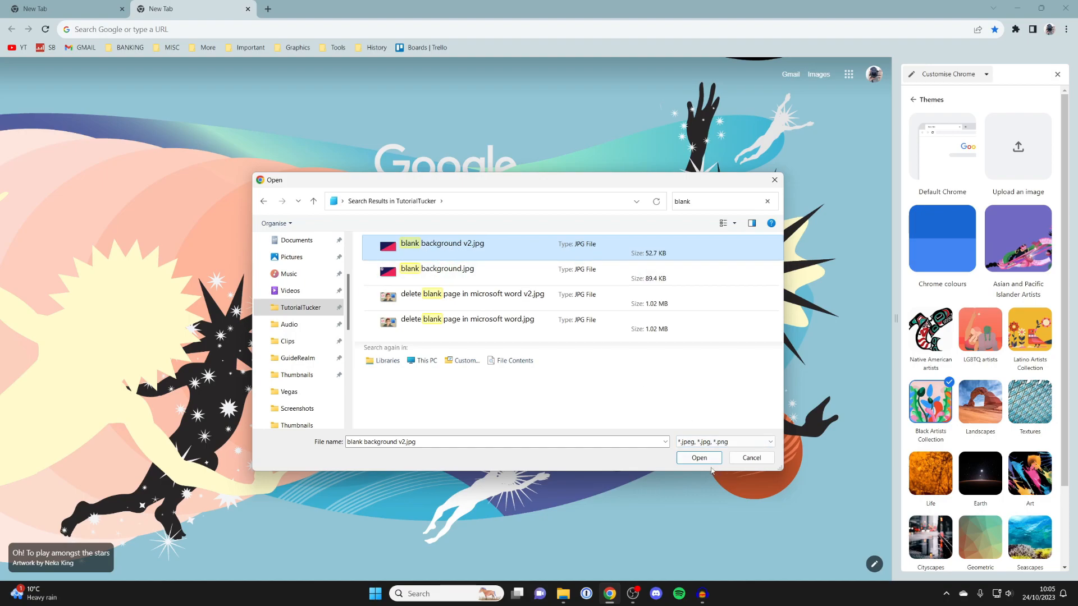
click(698, 458)
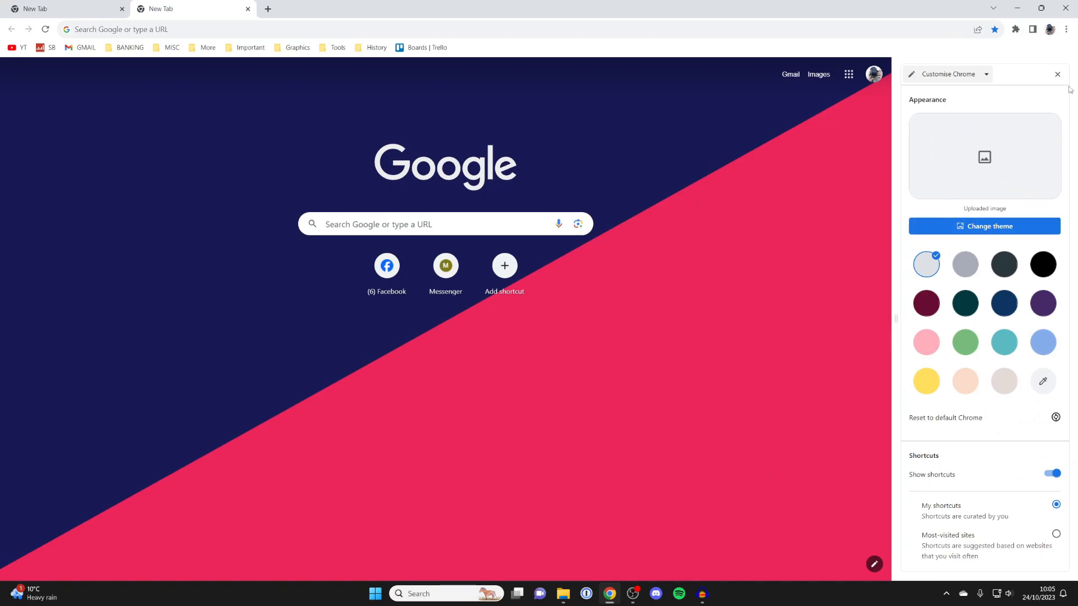
click(1057, 74)
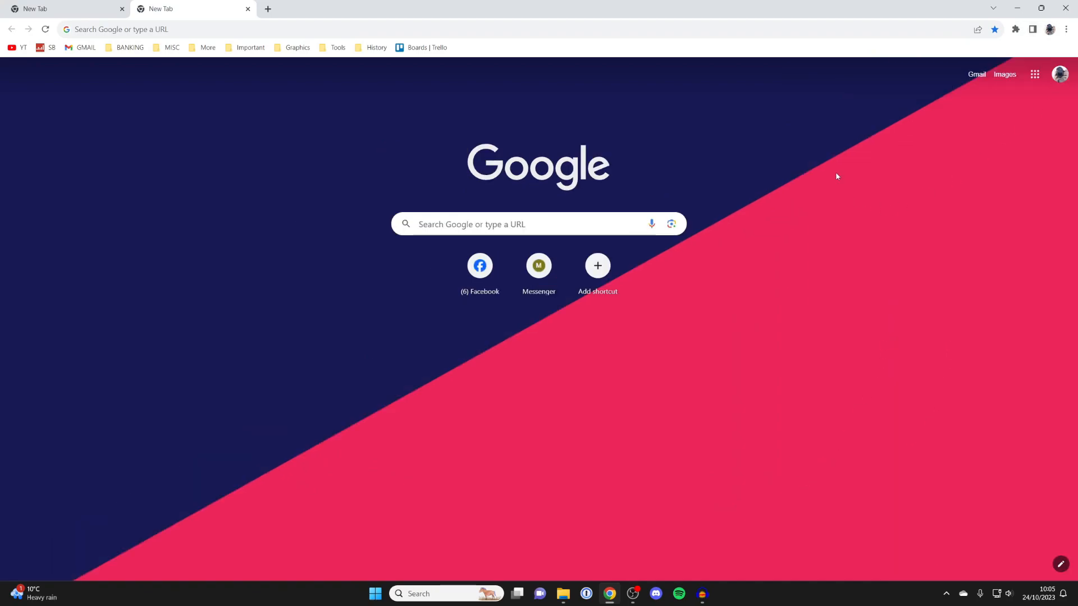
mouse_move(587, 74)
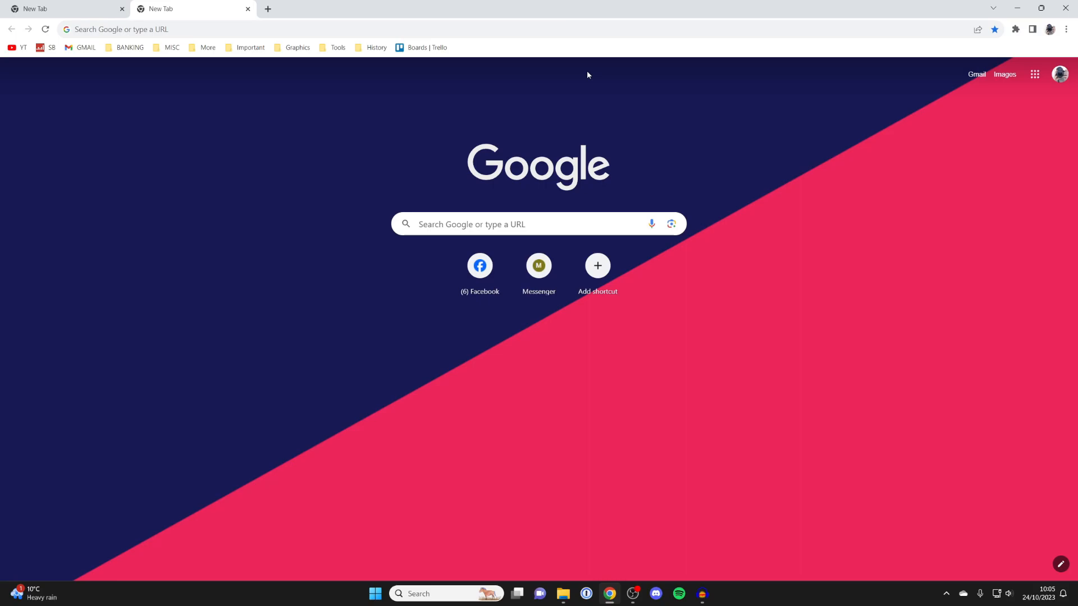